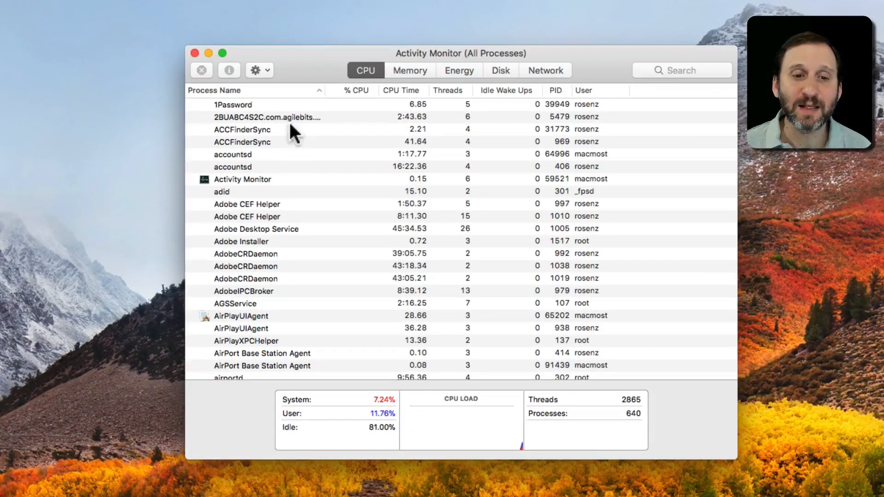
Show the process list's Memory, Energy and Disk figures in turn
click(410, 70)
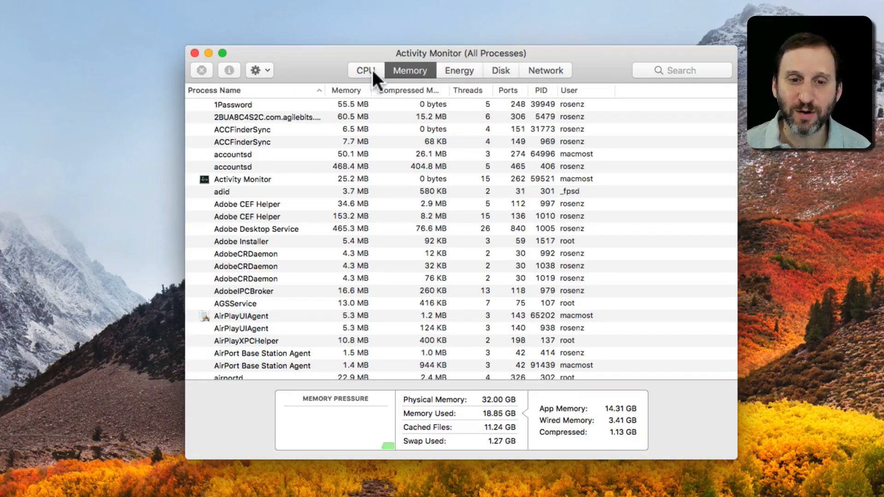
click(459, 70)
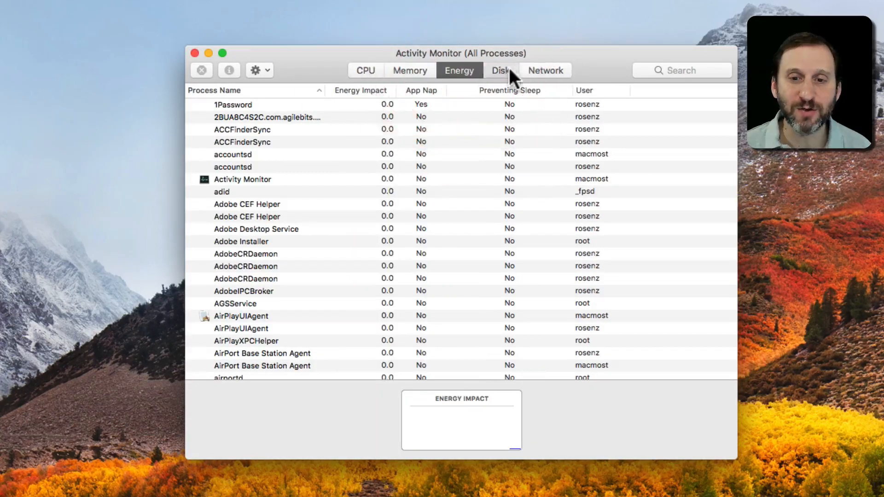
click(544, 70)
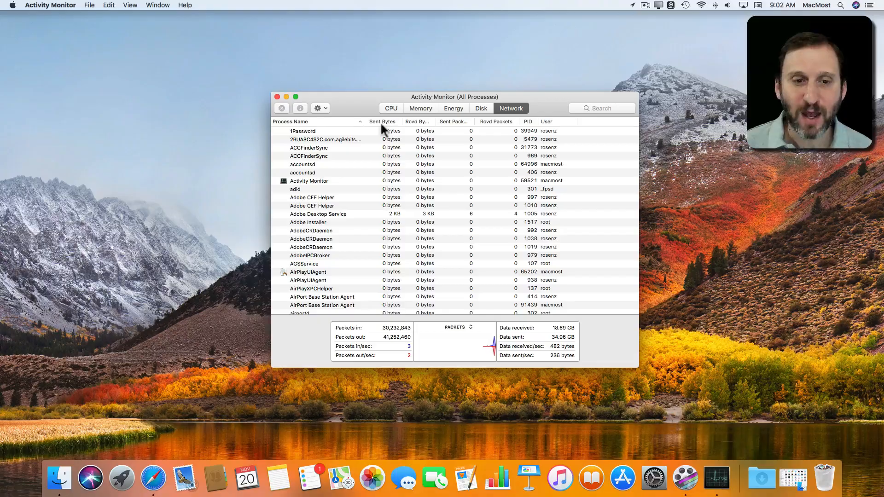
Open the menu holding the Dock Icon display choices
click(130, 5)
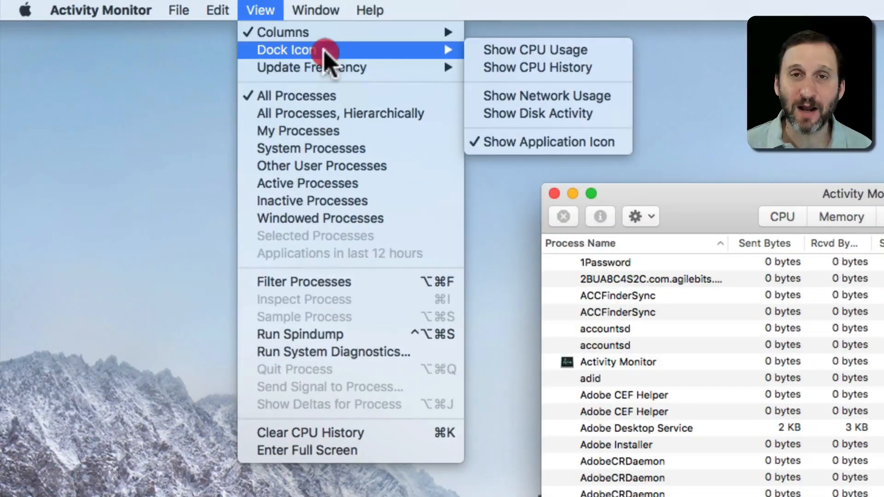
mouse_move(535, 49)
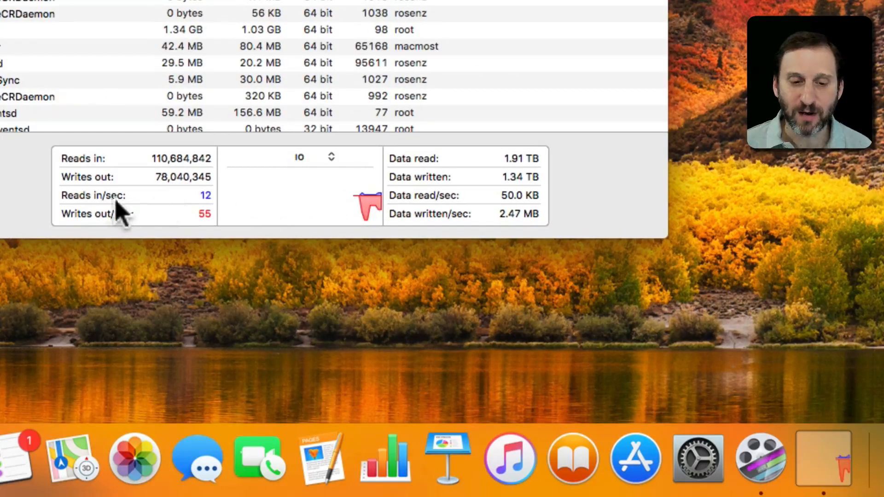
mouse_move(152, 203)
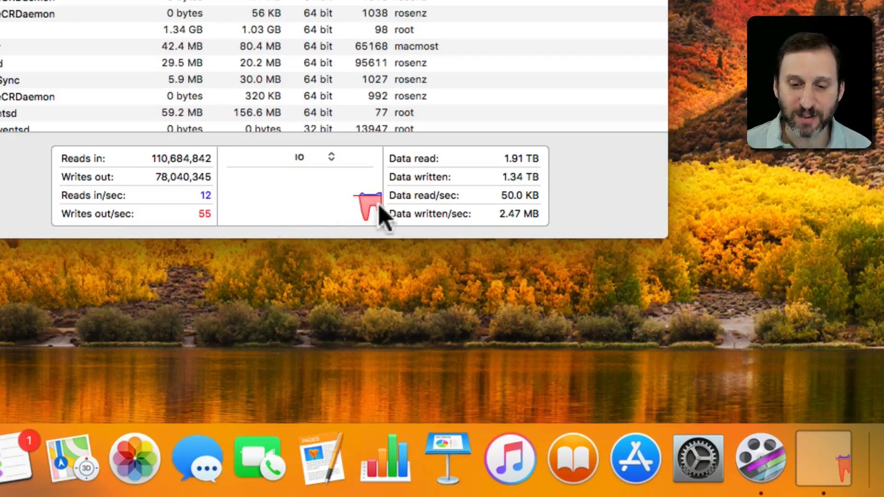
mouse_move(828, 462)
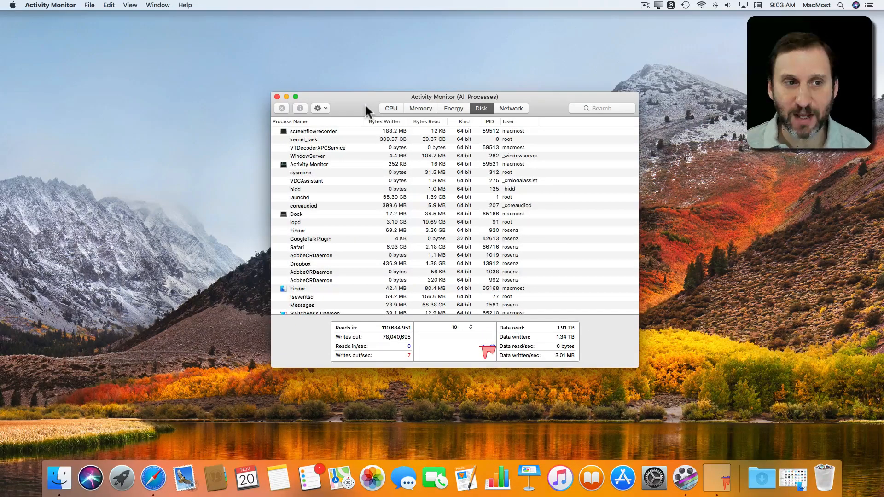
click(49, 5)
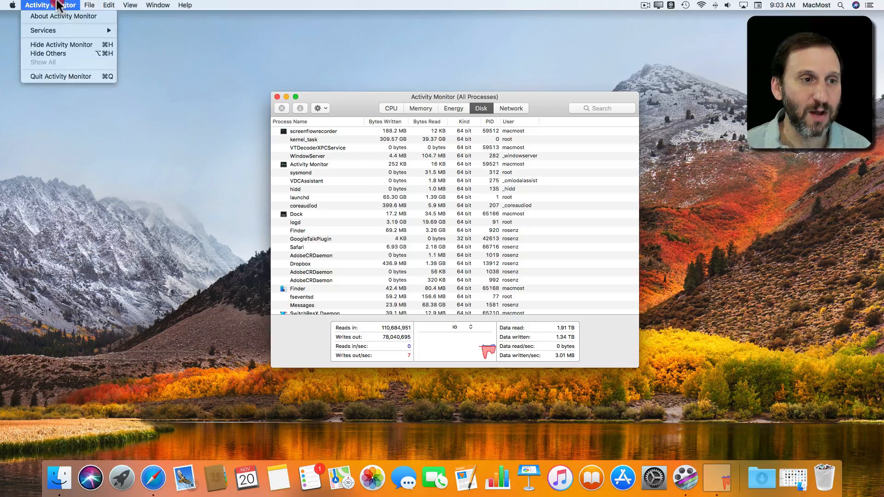
mouse_move(61, 45)
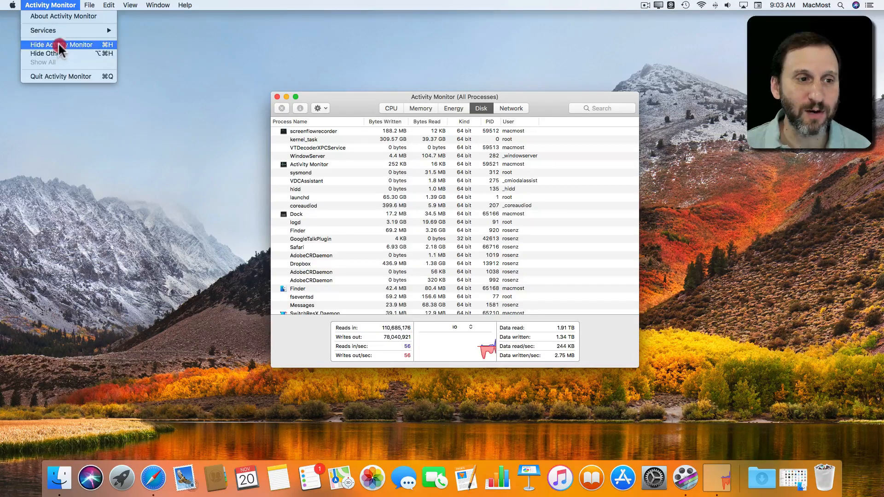
click(61, 45)
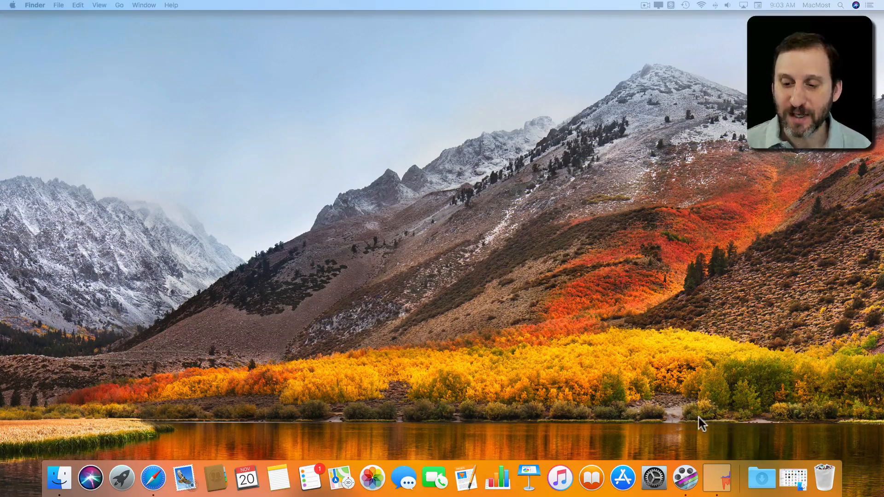
mouse_move(718, 483)
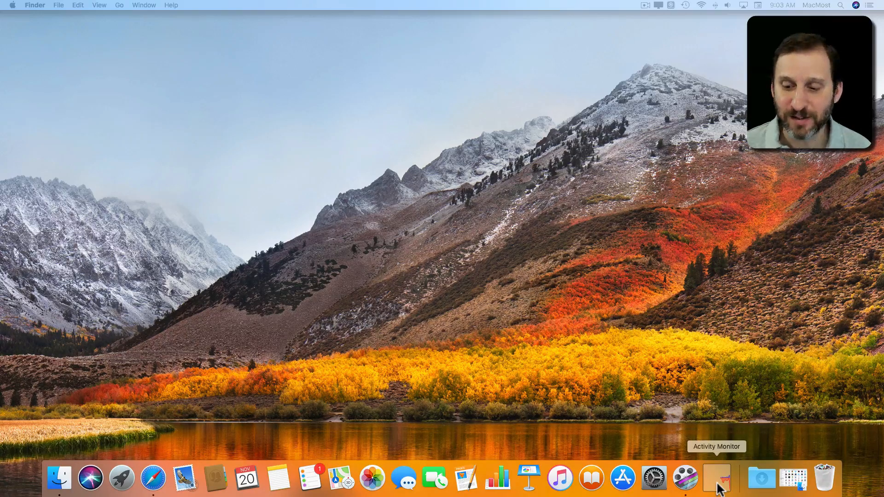
click(717, 478)
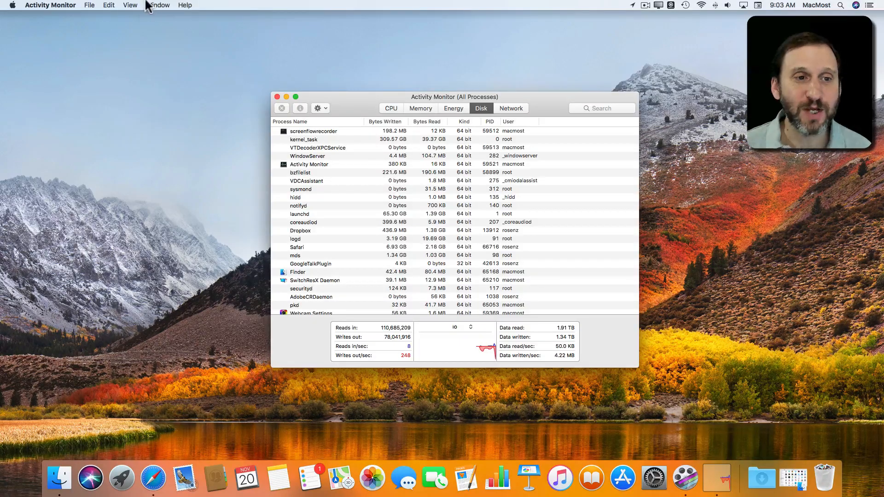
click(130, 5)
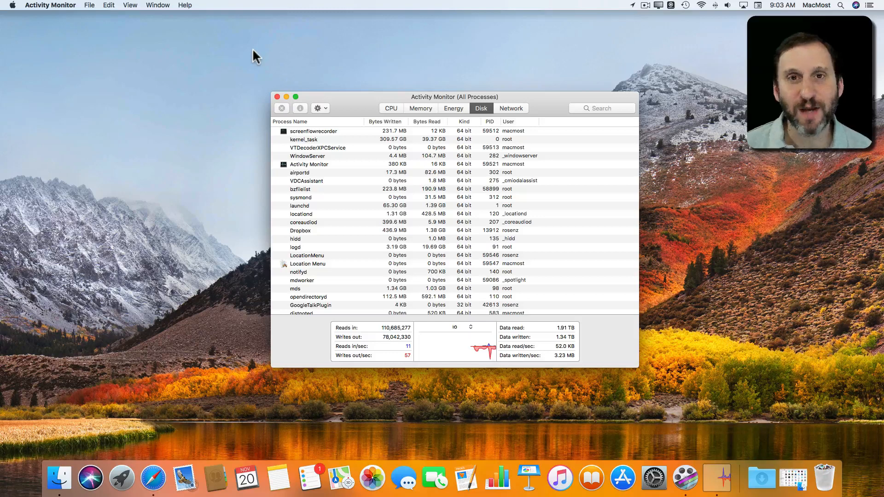
mouse_move(237, 51)
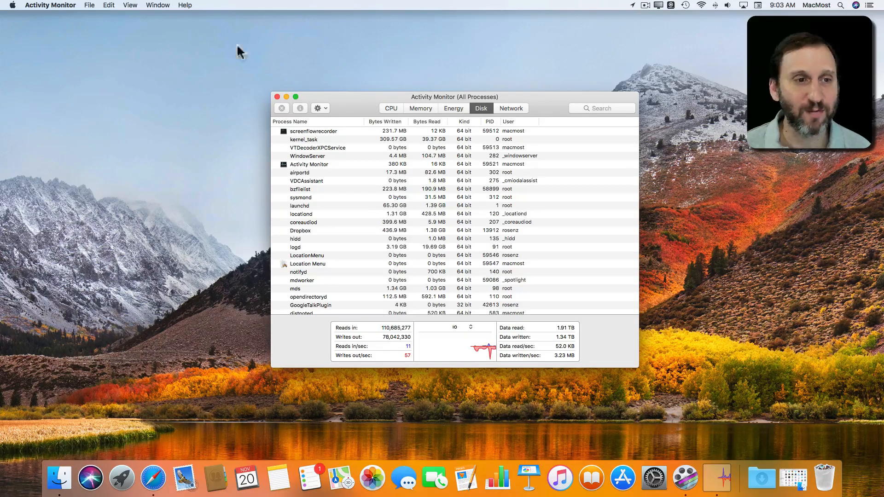
Set the Dock icon to CPU History, then switch it to the CPU Usage meter
click(130, 5)
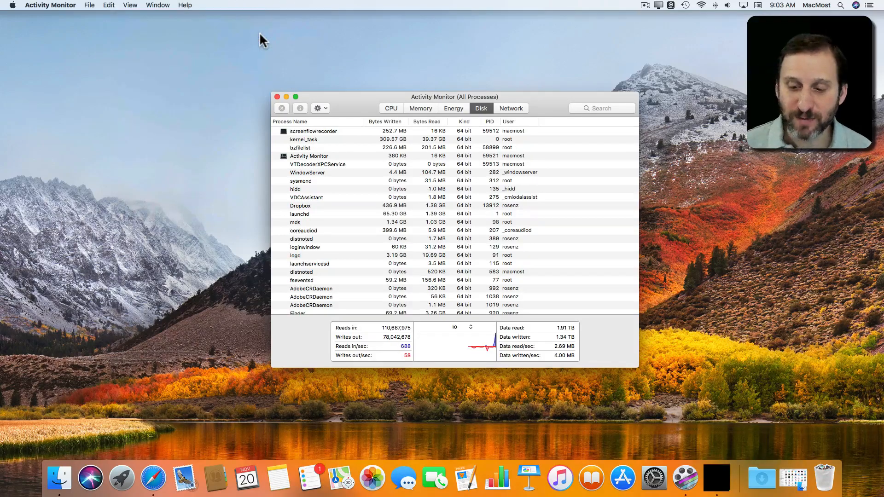
click(391, 109)
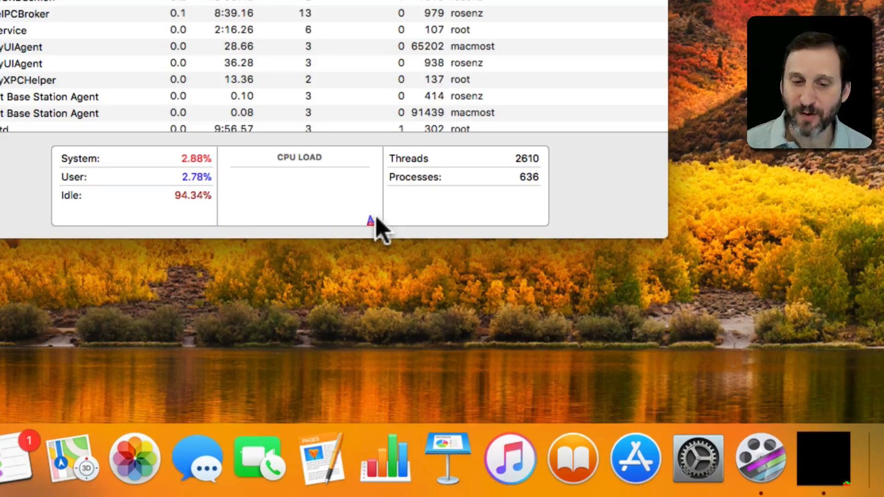
mouse_move(361, 180)
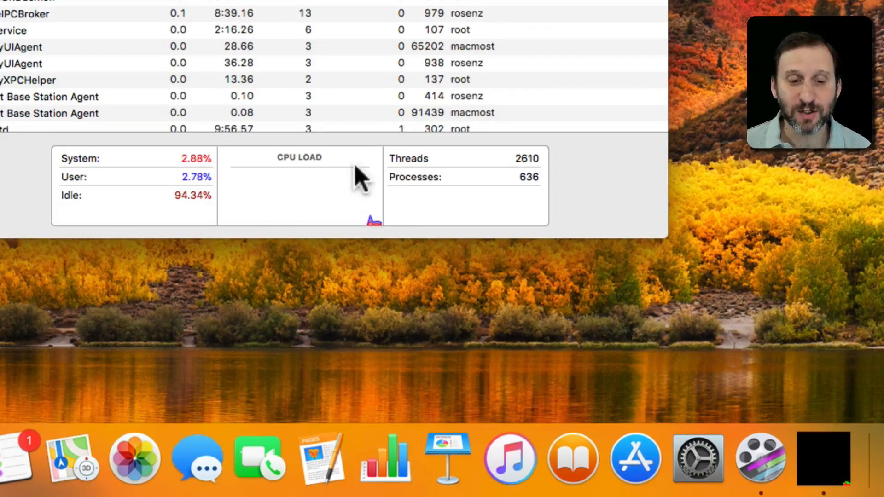
click(130, 5)
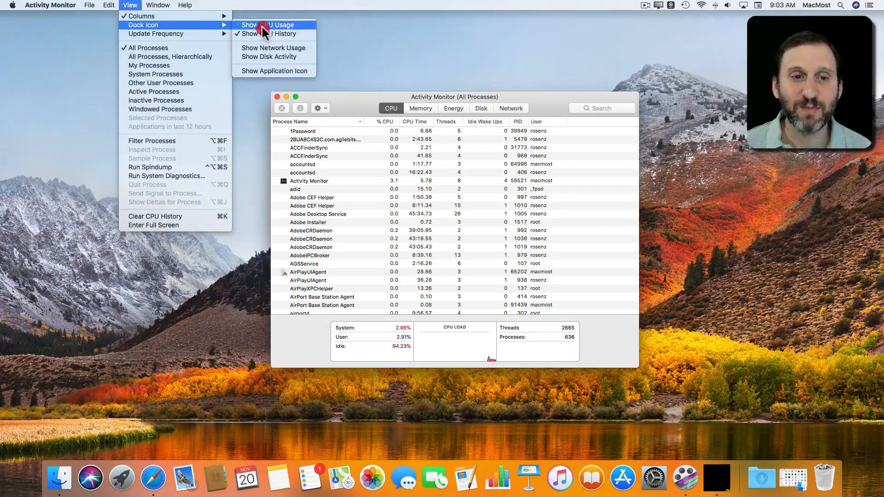
click(269, 24)
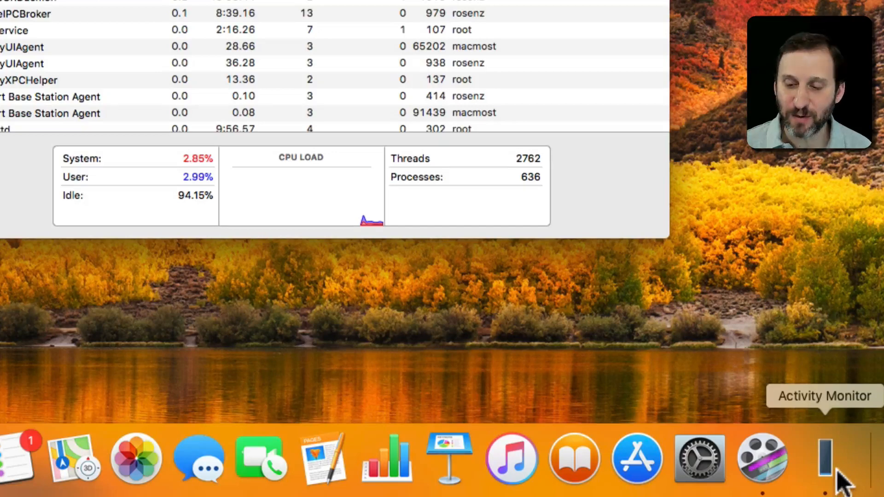
mouse_move(731, 242)
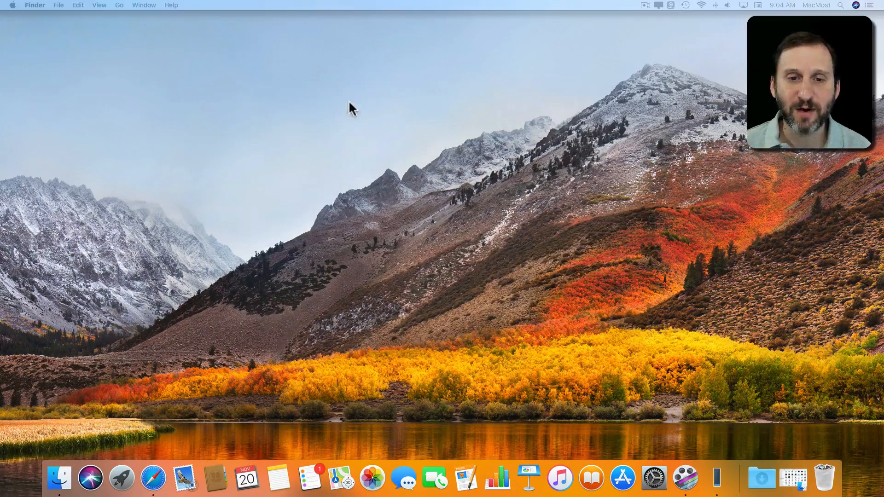
mouse_move(717, 485)
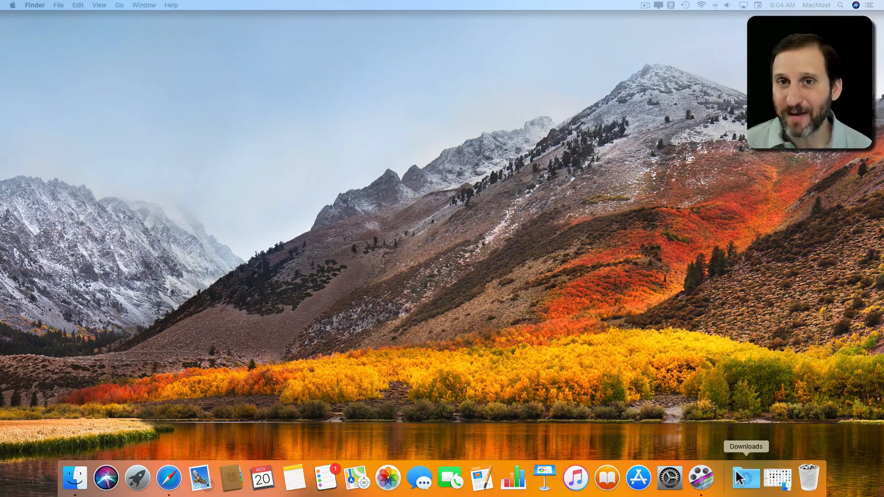
Relaunch Activity Monitor.app and hide its window, leaving only the live Dock icon
text(activity Monitor.app)
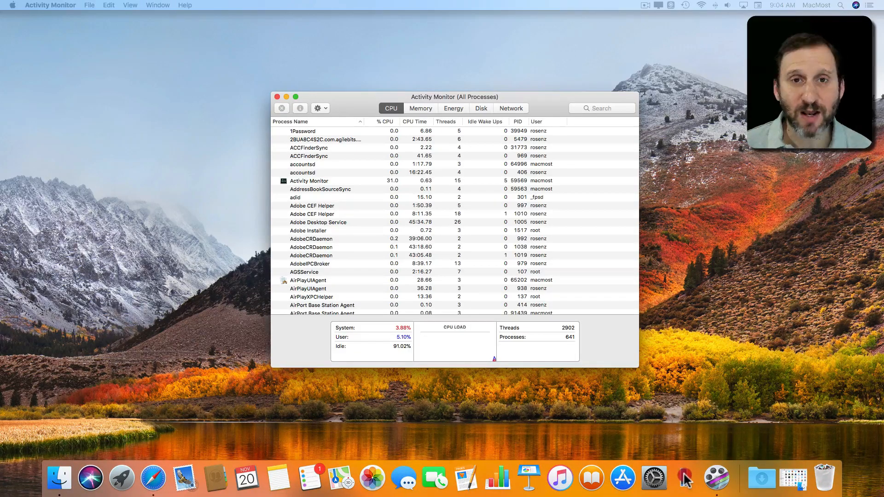
click(277, 96)
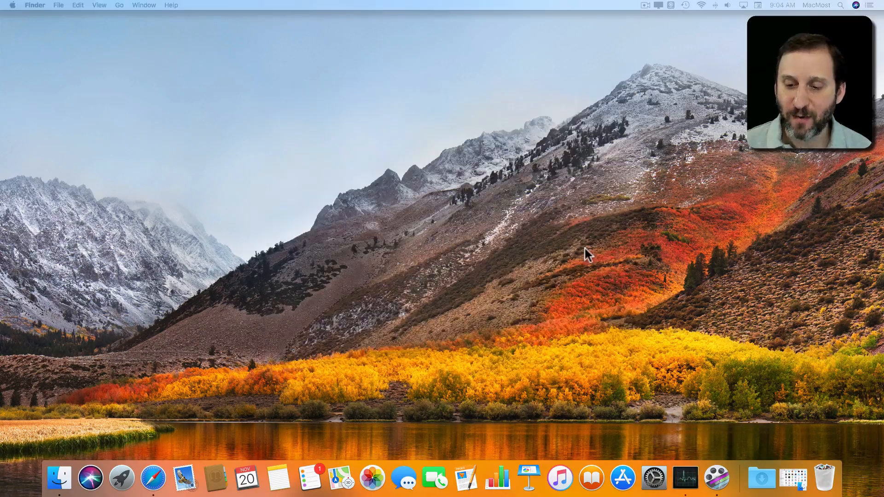
mouse_move(685, 478)
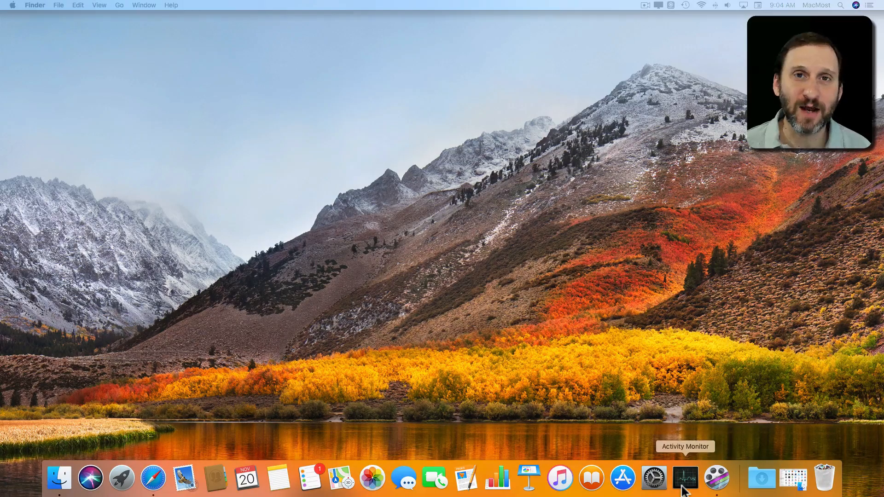